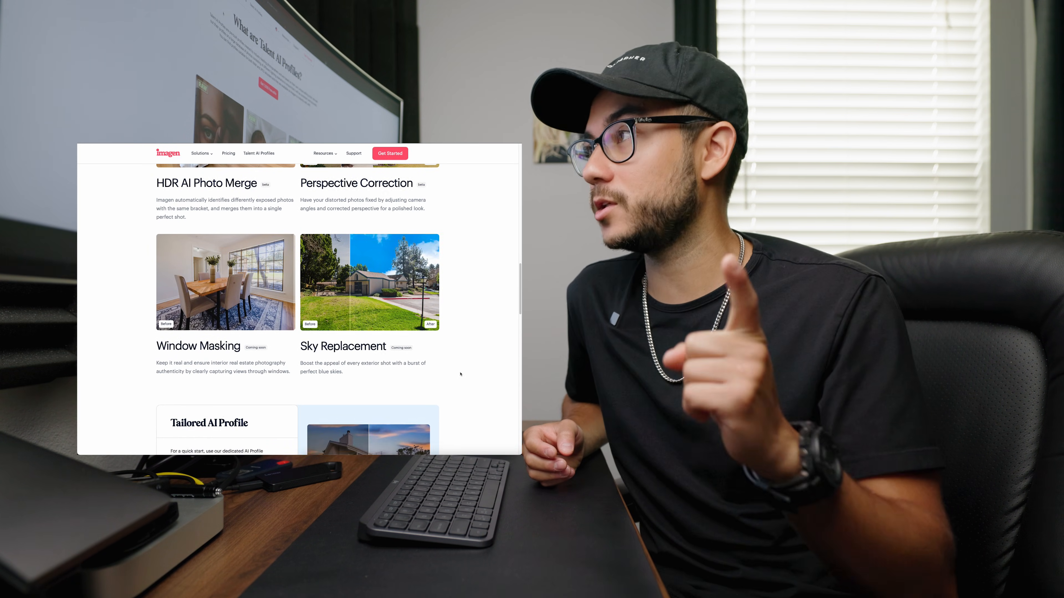
scroll(down, 3)
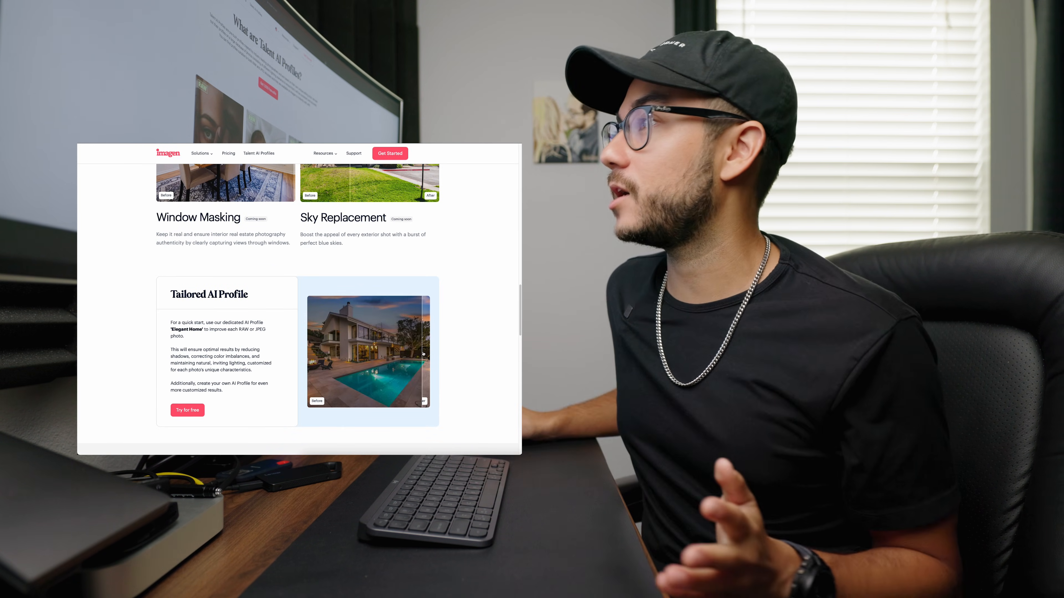